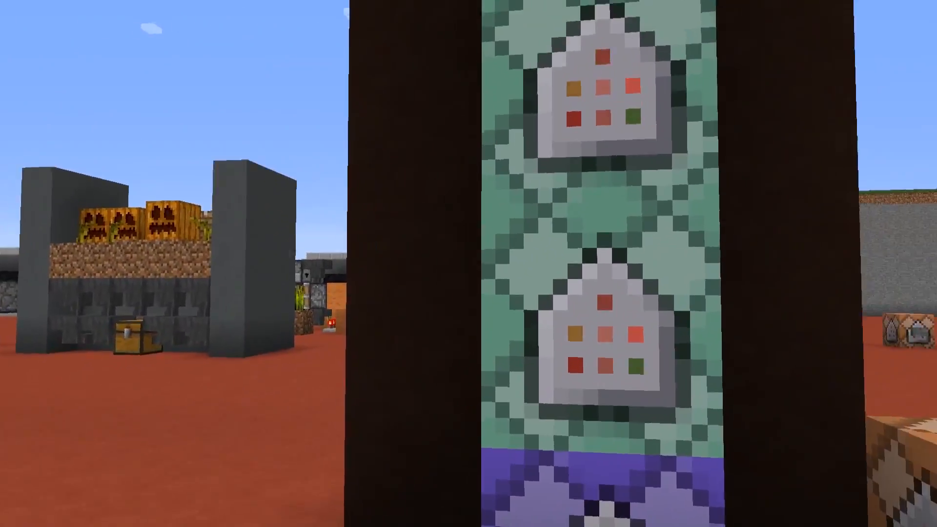
Set the field of view to 46 from the in-game Options screen
key("Escape")
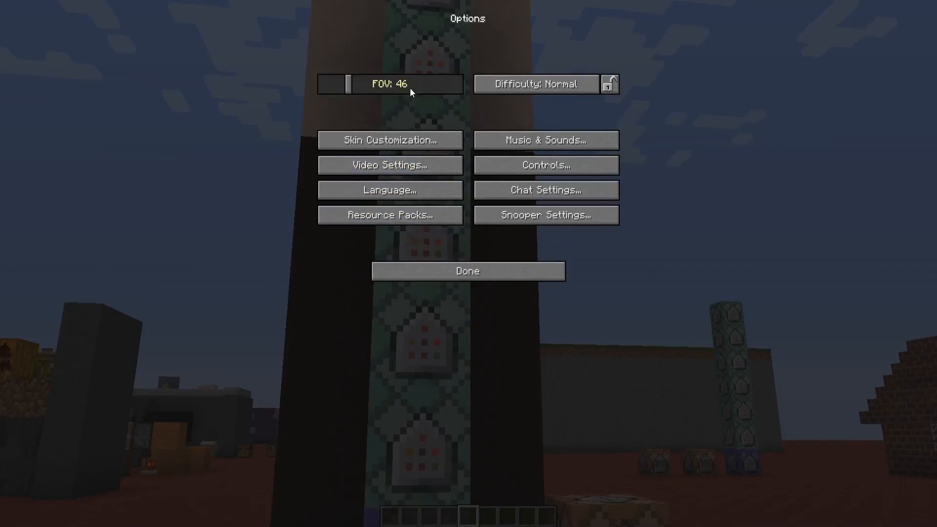
left_click(467, 271)
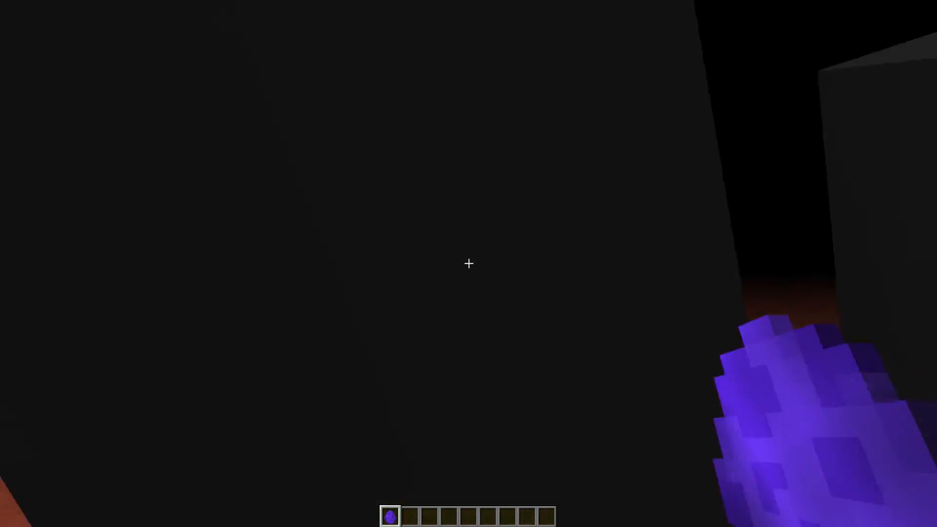
mouse_move(469, 263)
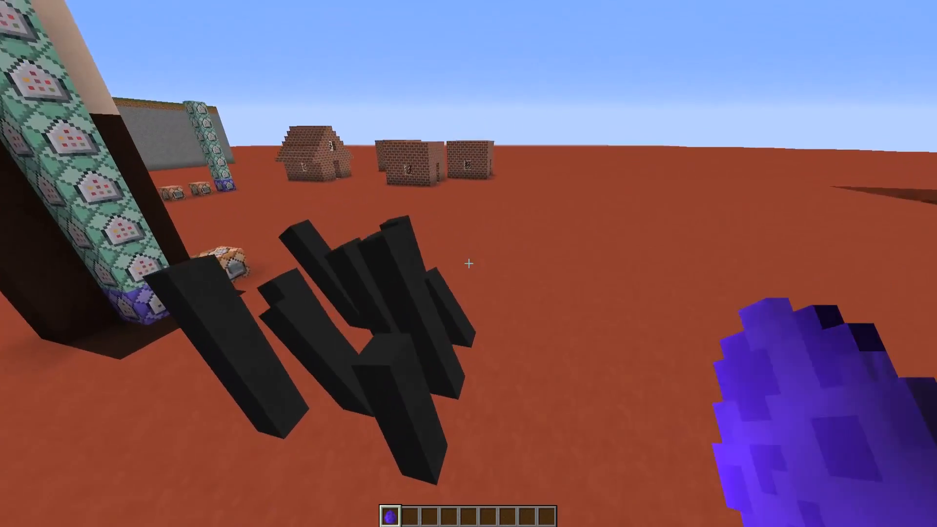
mouse_move(468, 265)
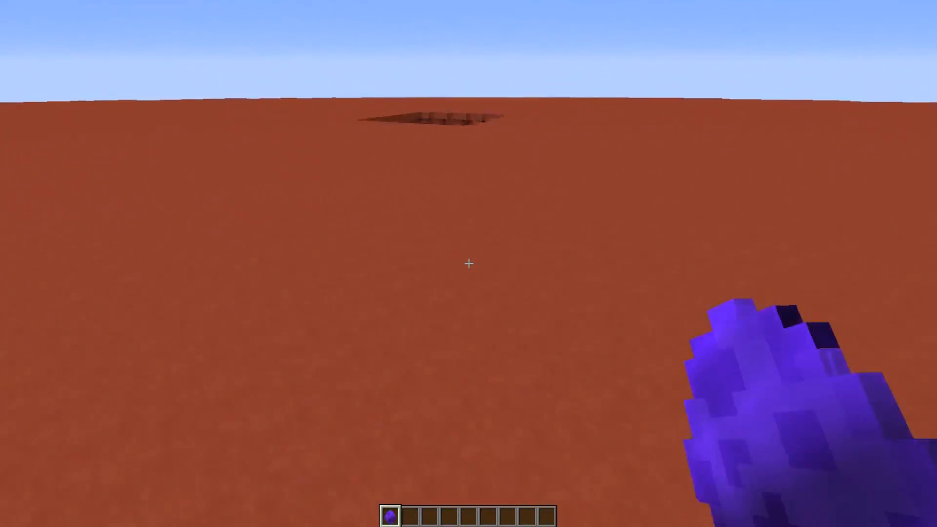
mouse_move(469, 263)
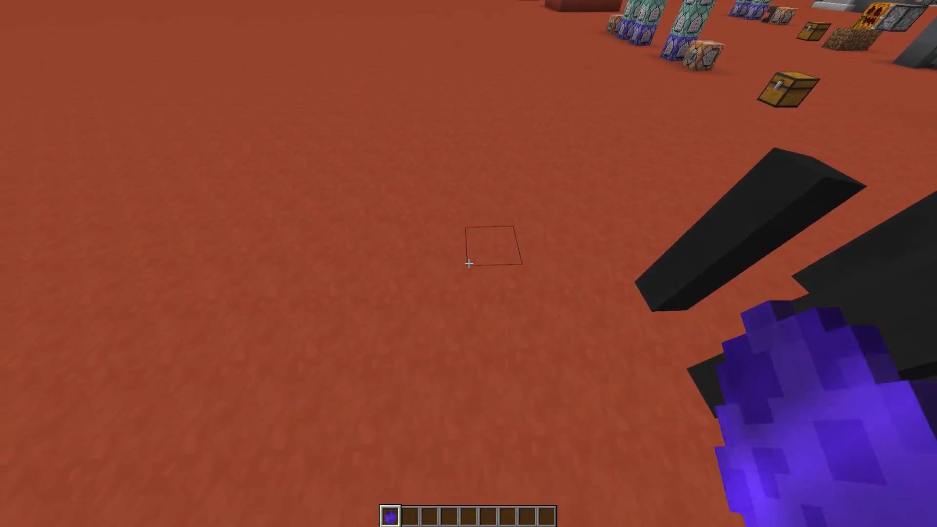
Show the F3 debug overlay while spawning ghast plants from the purple egg
key("F3")
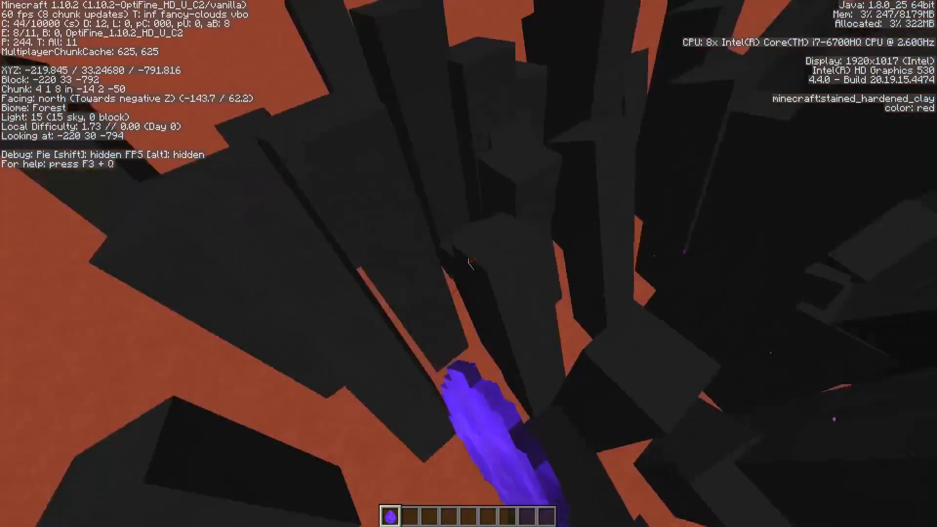
mouse_move(464, 269)
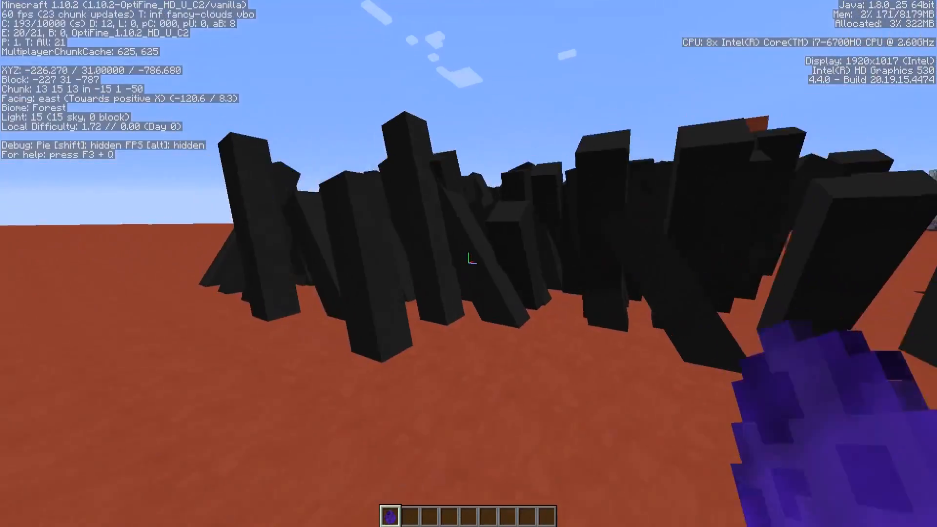
mouse_move(469, 263)
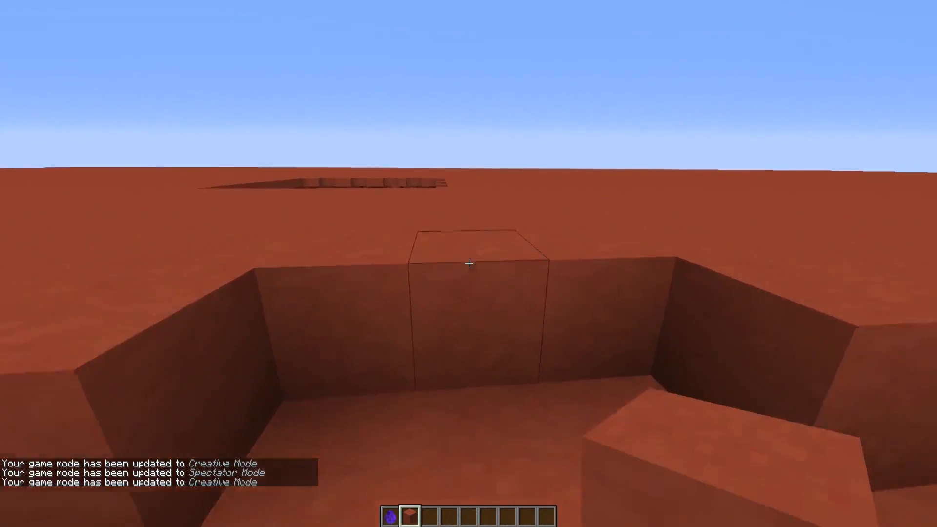
mouse_move(468, 263)
type("/kill")
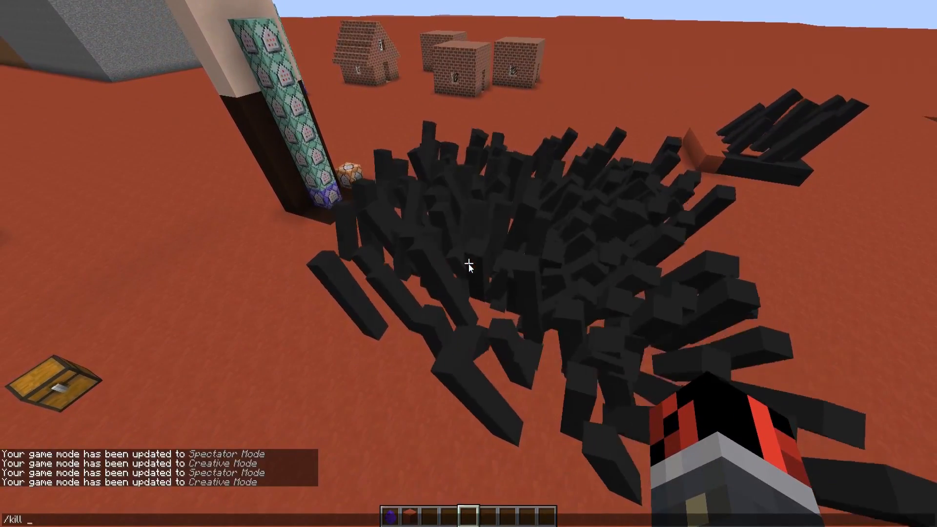
Run /kill @e[name=…] in chat to clear every summoned ghast plant
type("@e[name=]")
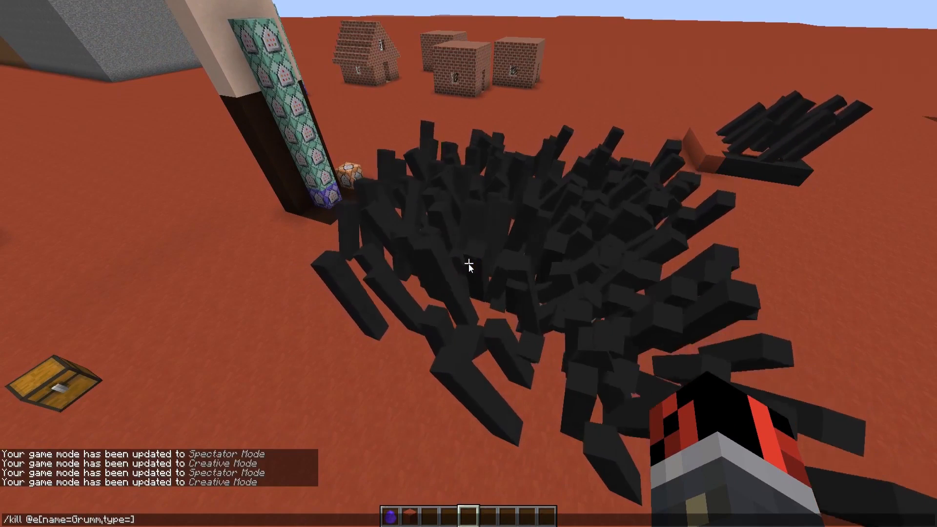
key("Enter")
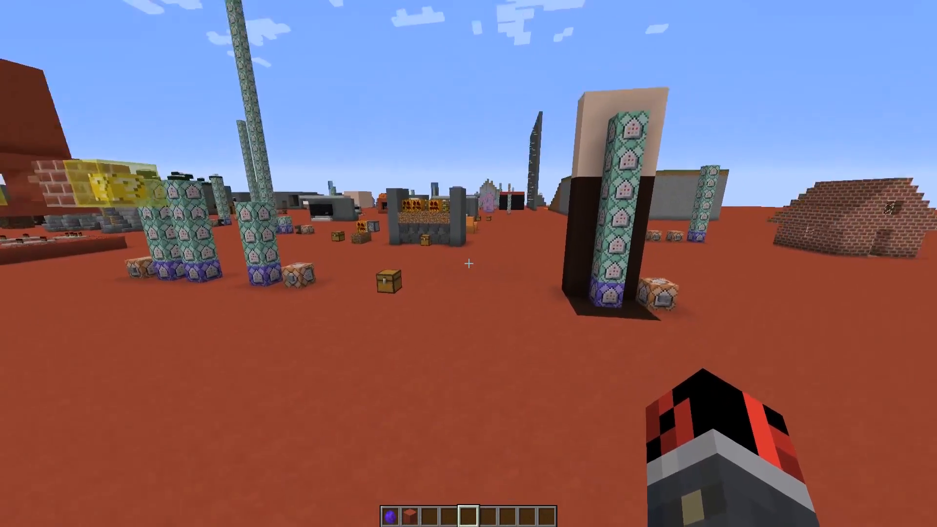
key("e")
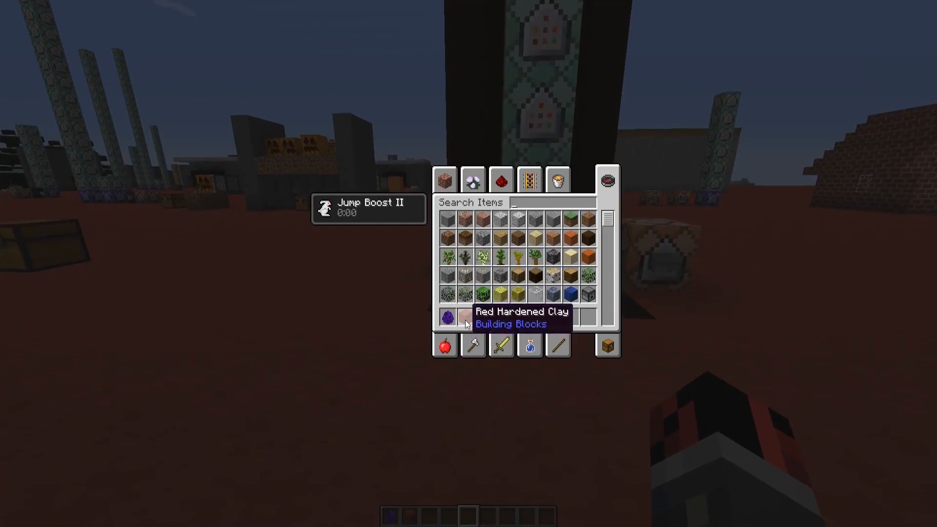
key("Escape")
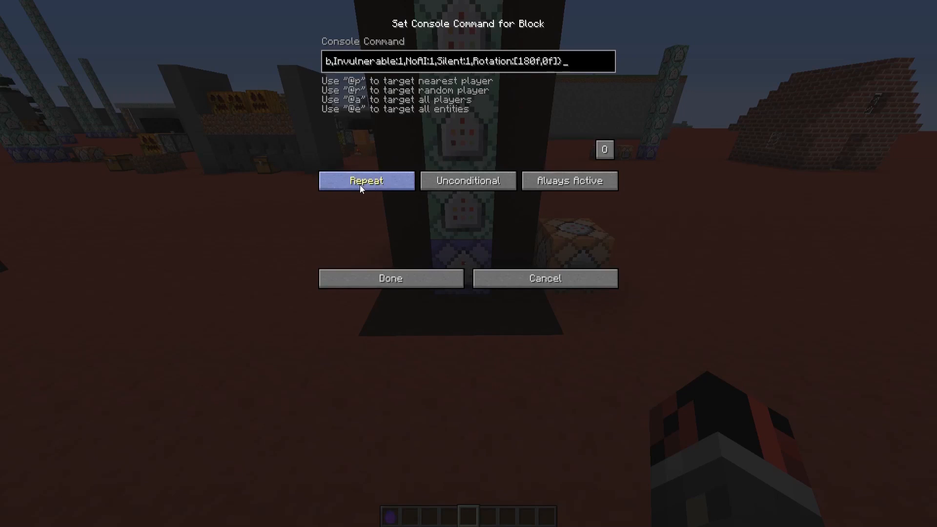
left_click(366, 181)
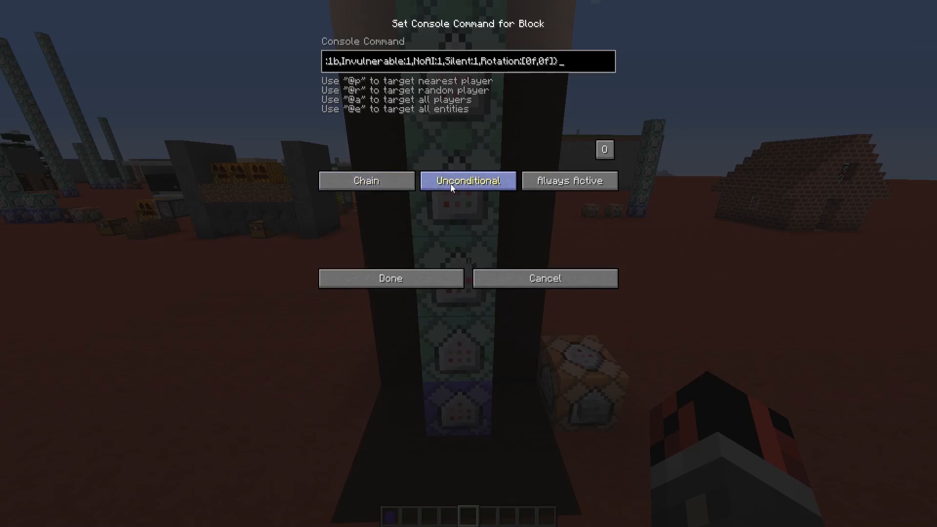
left_click(390, 278)
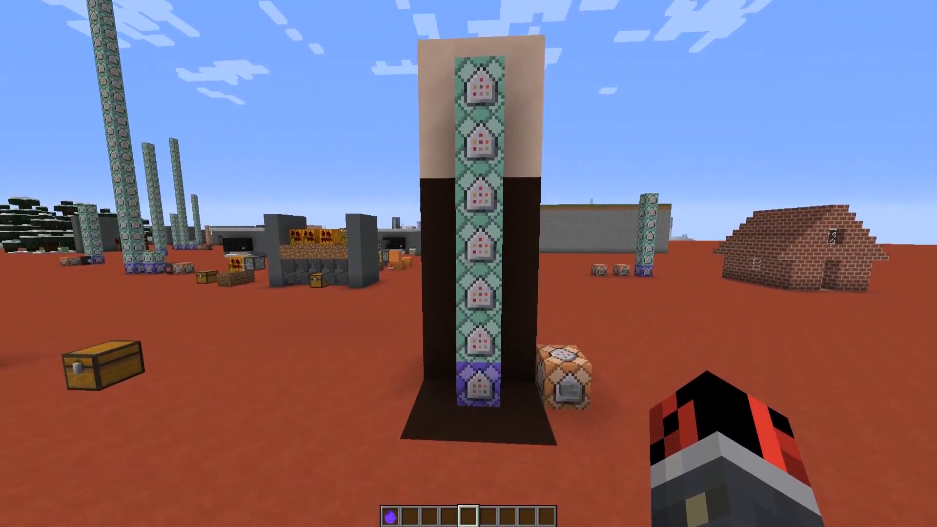
mouse_move(463, 263)
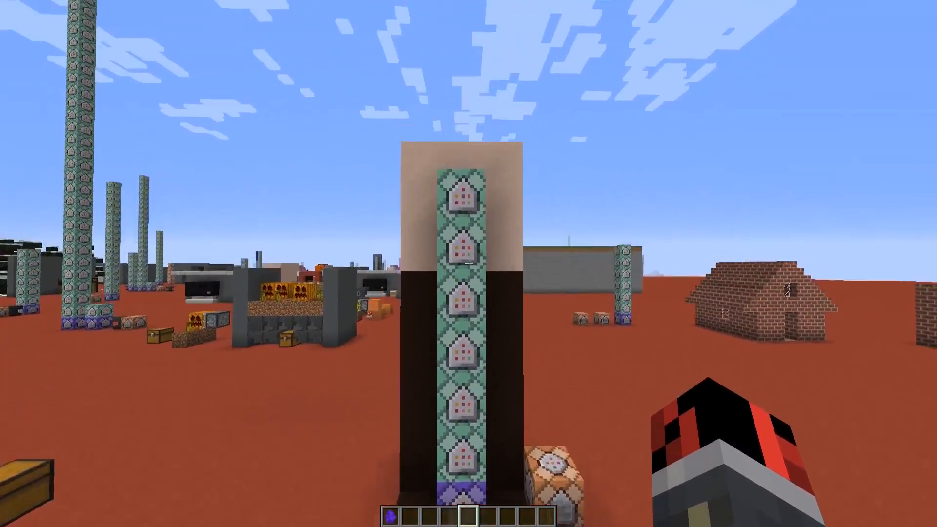
mouse_move(470, 263)
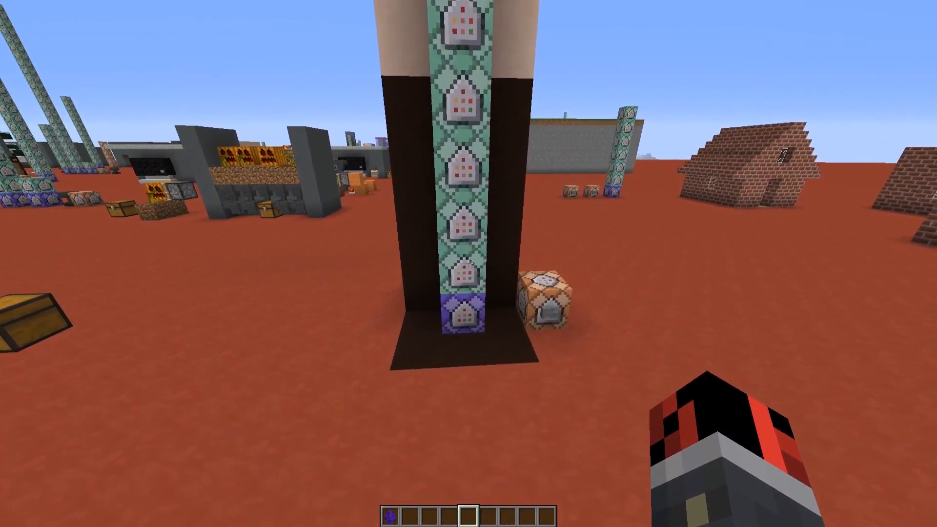
mouse_move(468, 264)
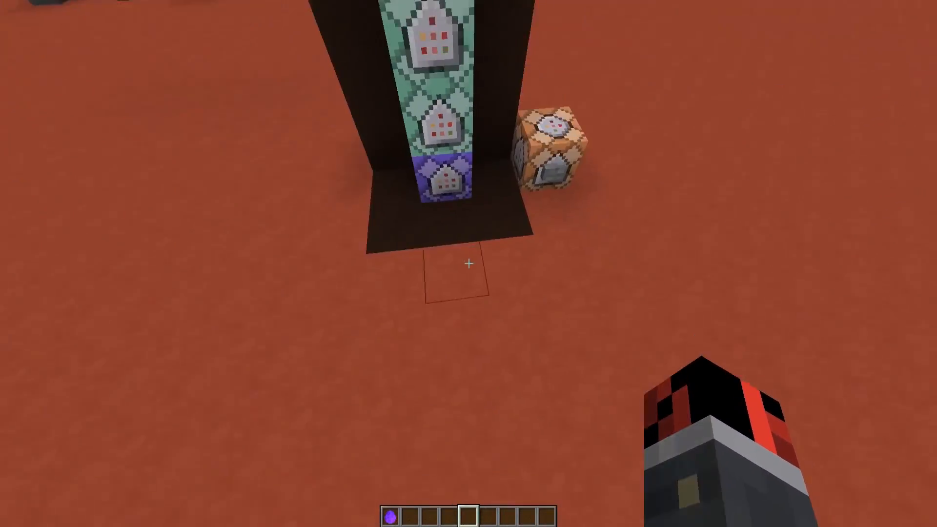
mouse_move(468, 264)
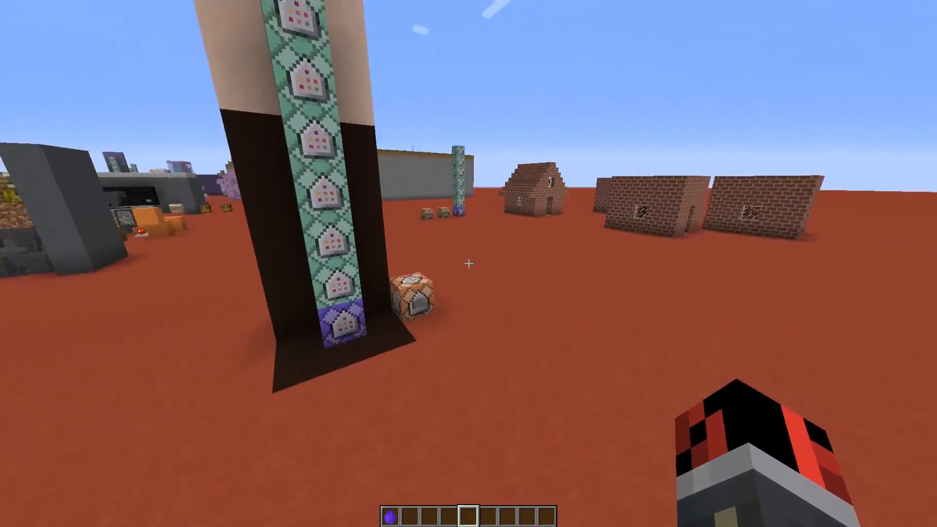
mouse_move(468, 264)
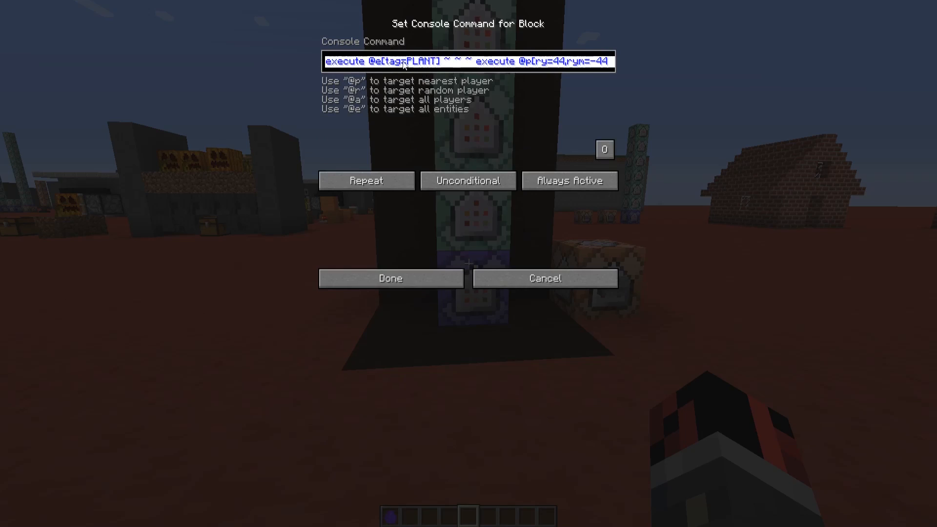
Reopen the command block holding execute @e[tag=PLANT] with rotation limits 44 and -44
left_click(391, 278)
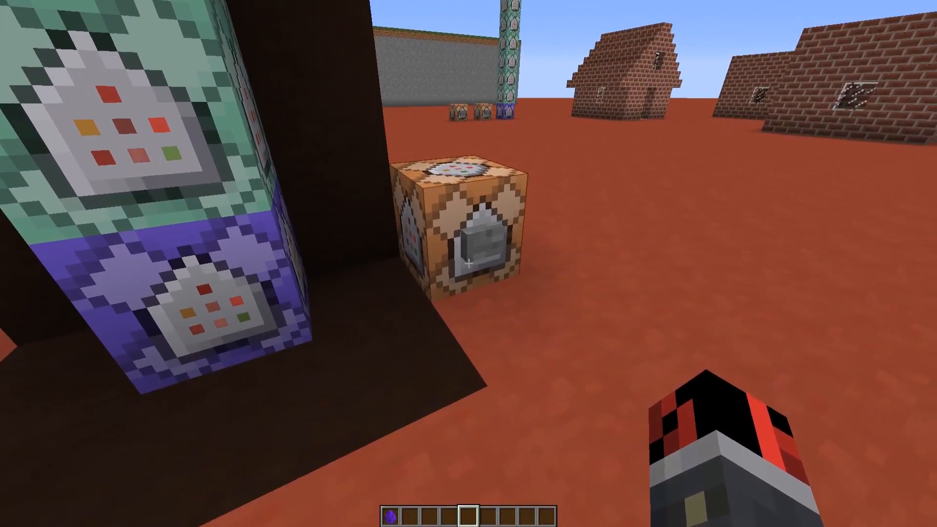
key("e")
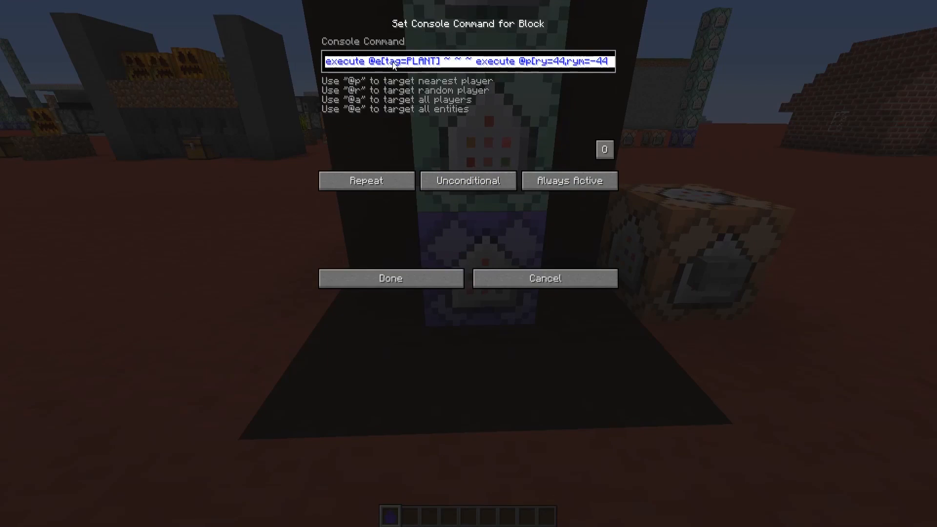
mouse_move(425, 79)
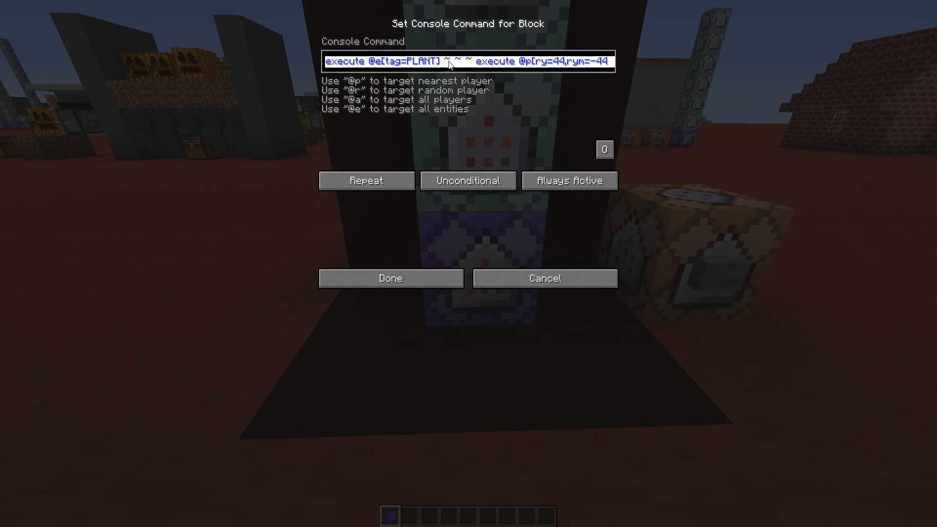
left_click(390, 278)
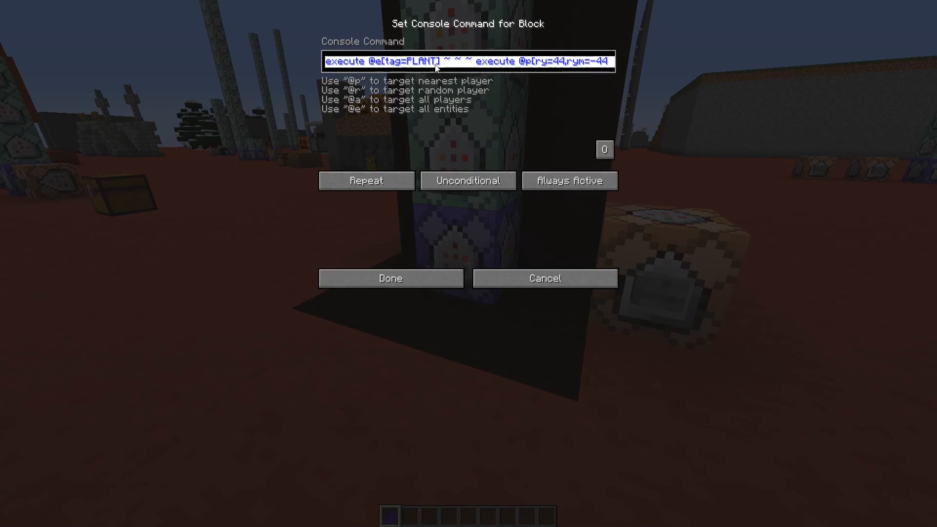
mouse_move(485, 77)
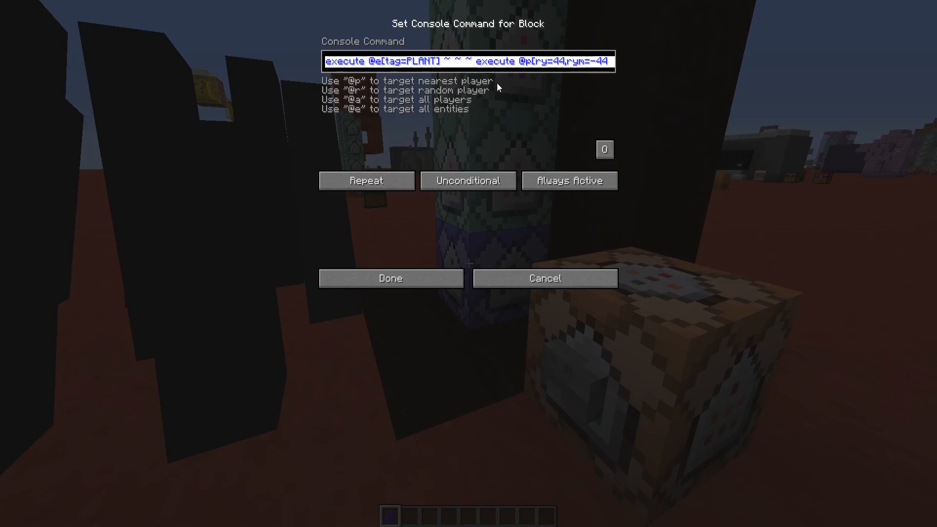
mouse_move(362, 82)
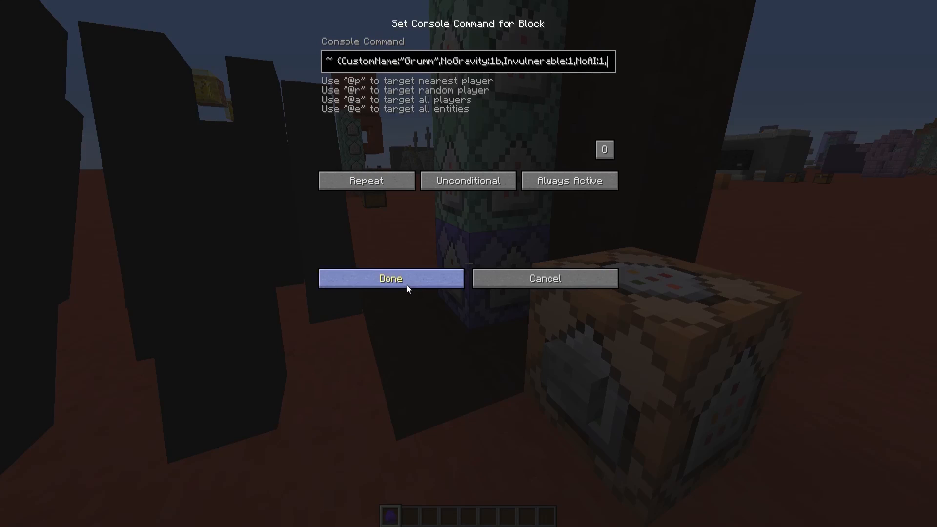
Append Silent:1 after NoAI:1 in the Grumm ghast summon data and save it
type("Silent:1,Rotation:[180f,0f]}")
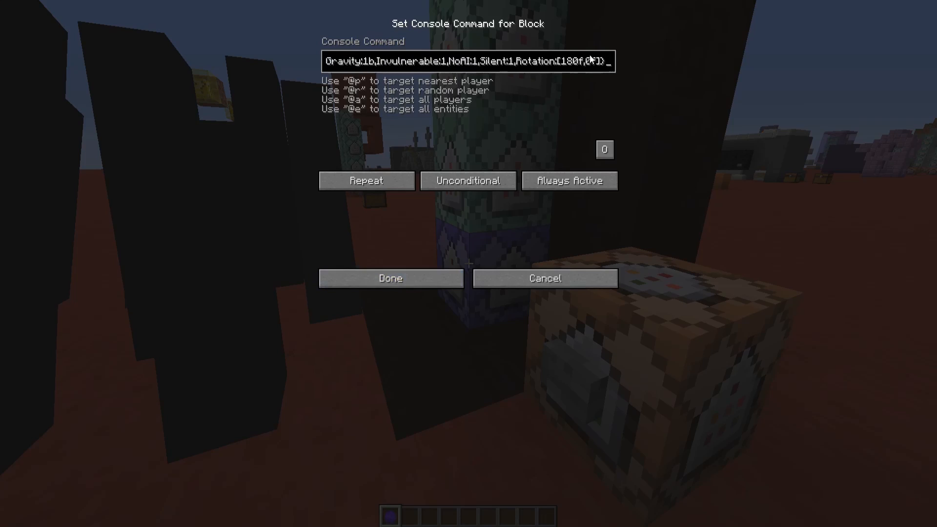
left_click(391, 278)
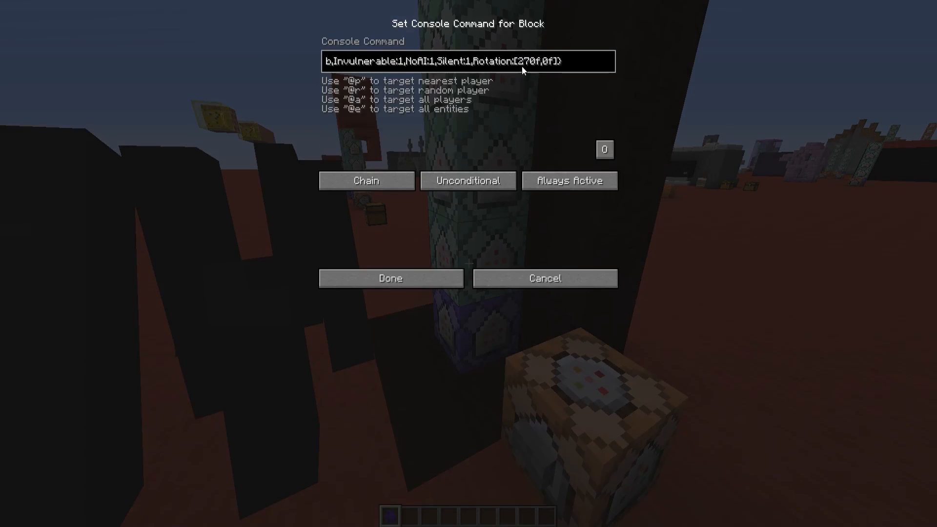
mouse_move(515, 82)
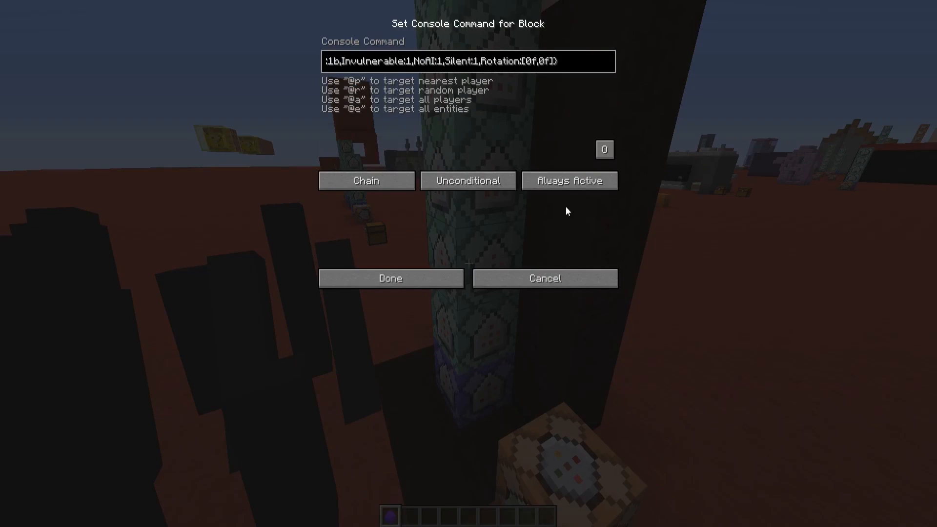
mouse_move(498, 78)
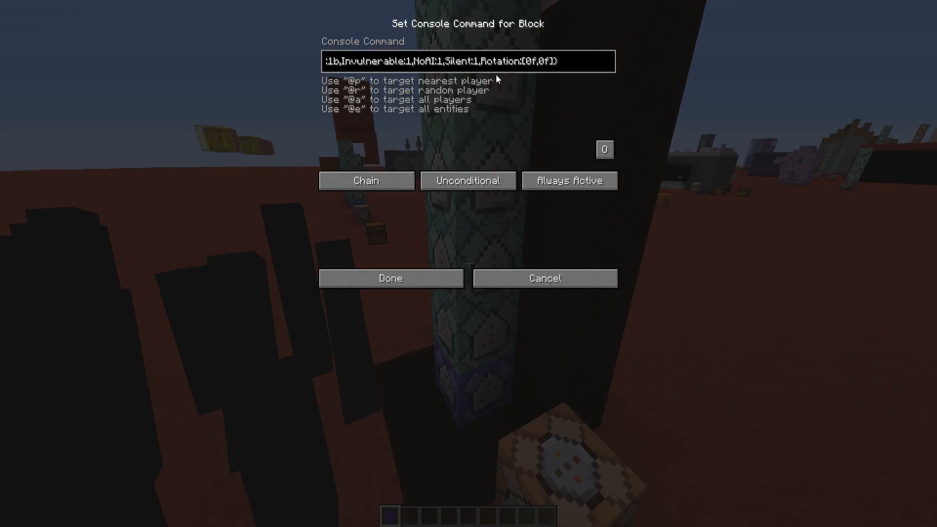
left_click(390, 279)
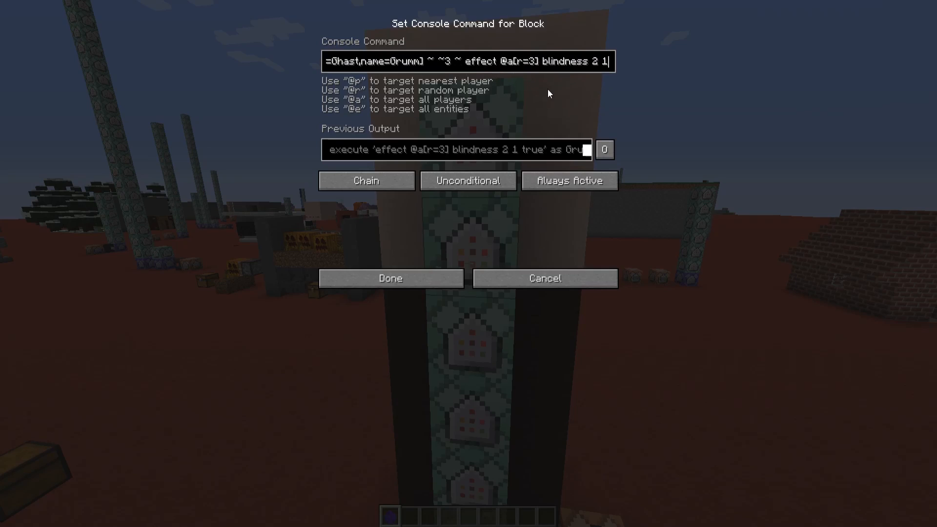
Save the blindness and slowness effect commands, then confirm both effects in the inventory
left_click(391, 278)
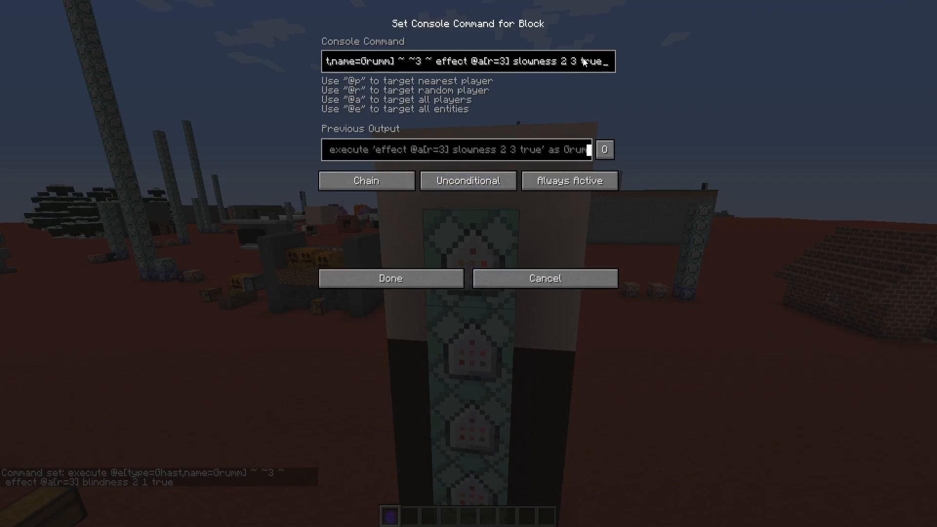
left_click(390, 278)
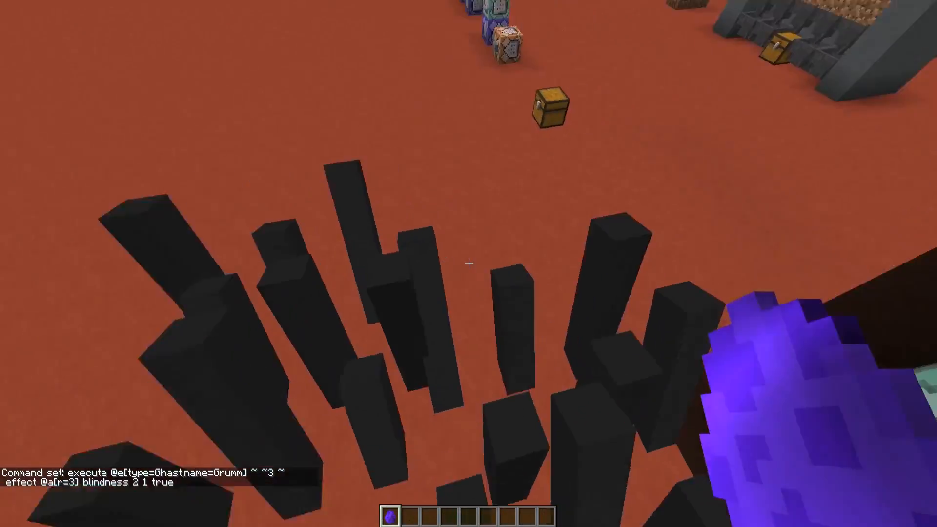
key("e")
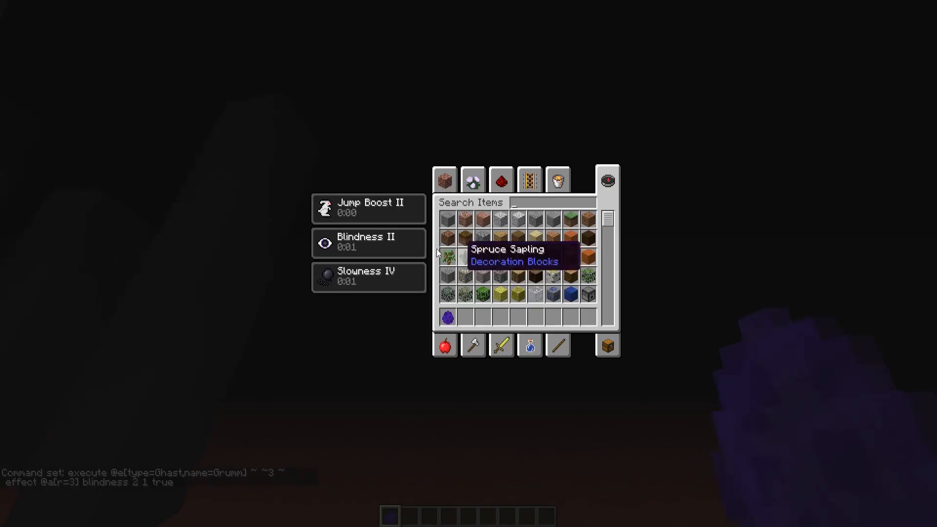
key("Escape")
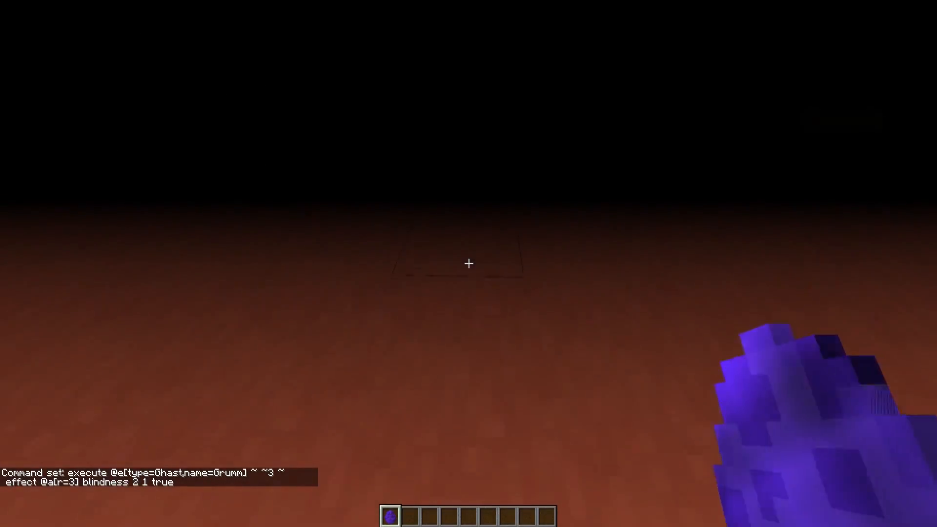